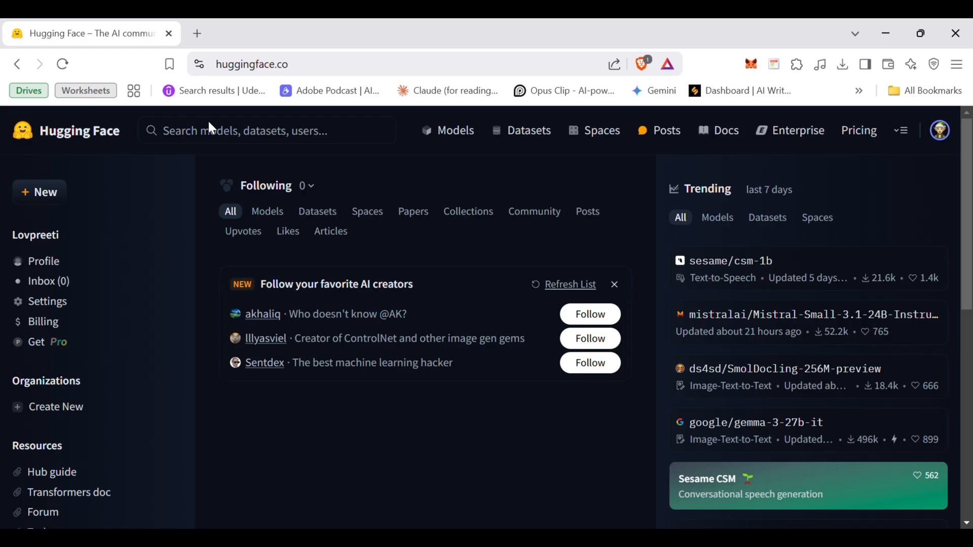
pyautogui.moveTo(380, 427)
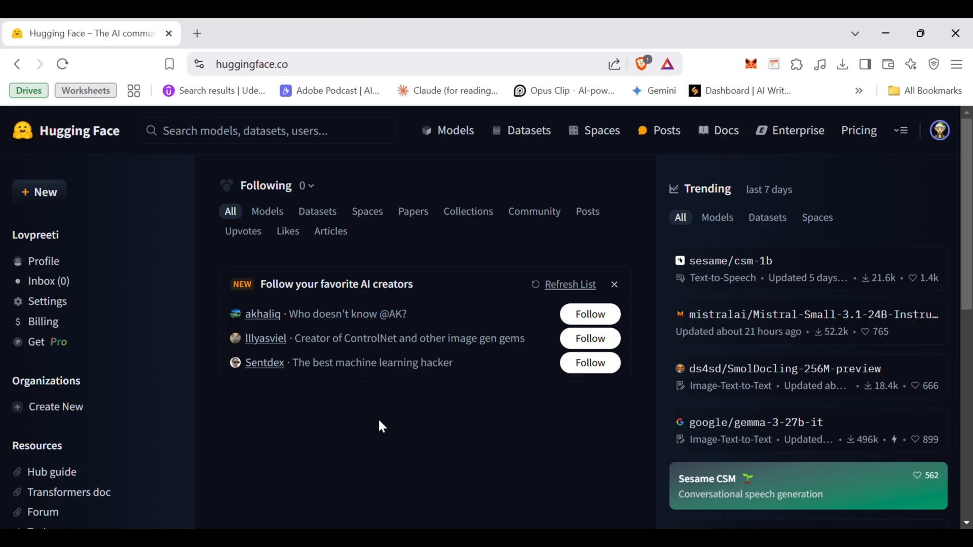
pyautogui.moveTo(366, 430)
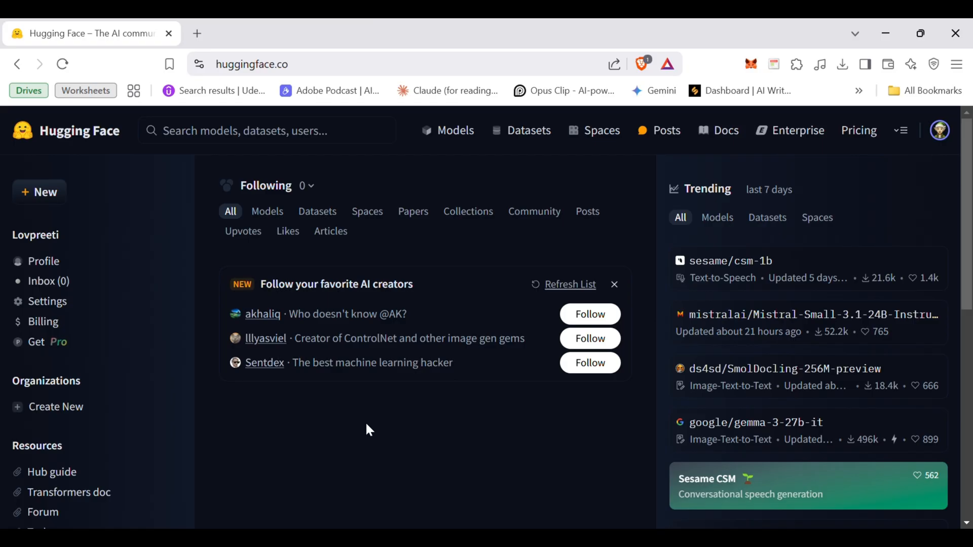
# - Reach the empty Create a new Space form via the Spaces directory
pyautogui.click(601, 131)
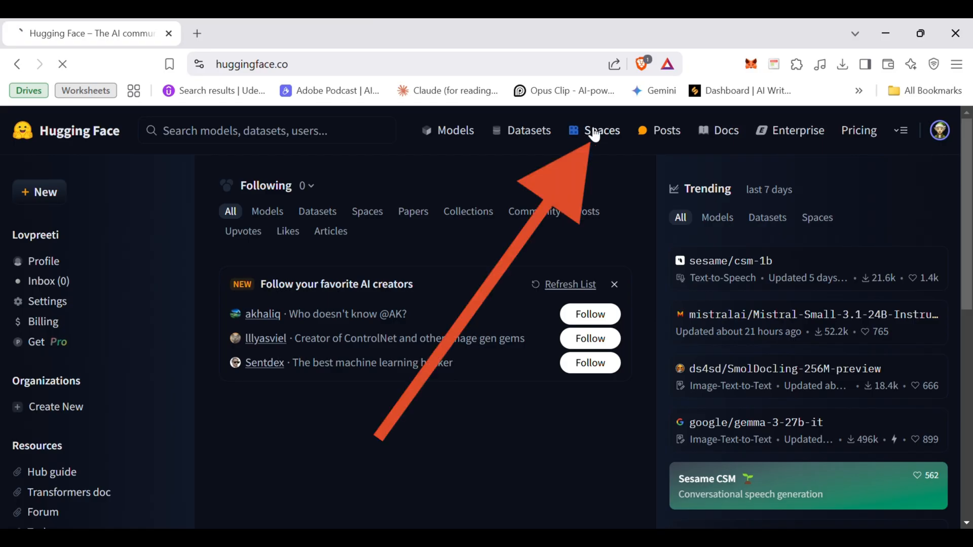
pyautogui.click(601, 130)
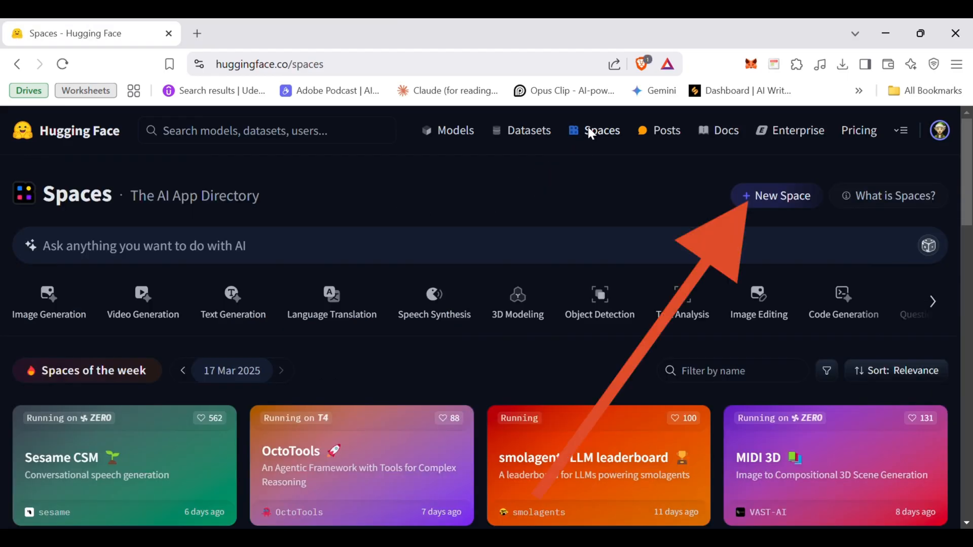
pyautogui.click(776, 196)
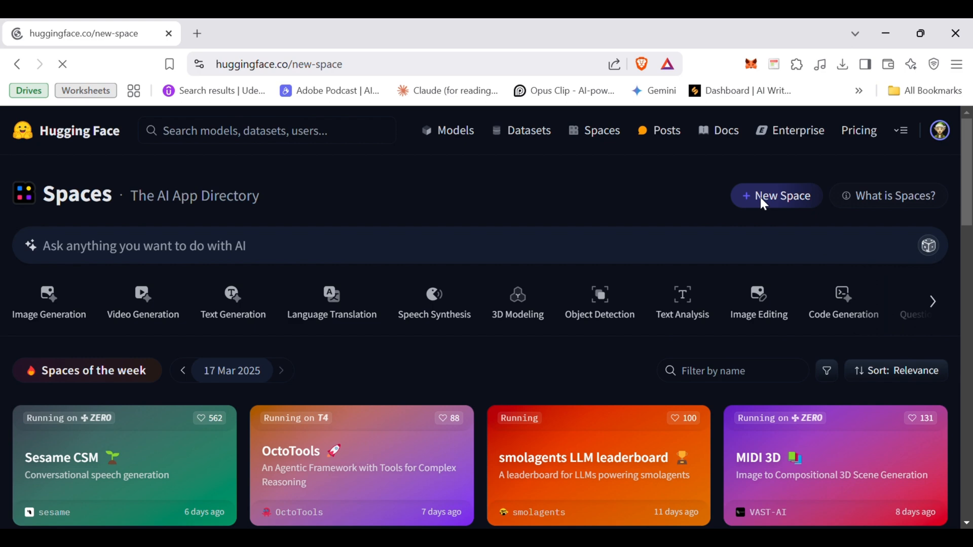
pyautogui.click(775, 195)
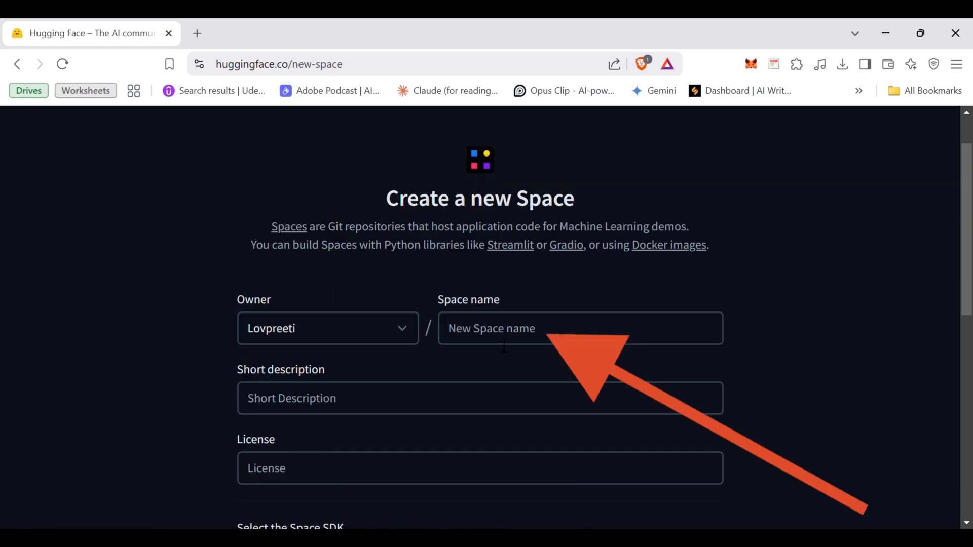
# - Name the Space 'moody' with short description 'Mood tracking calender'
pyautogui.click(579, 328)
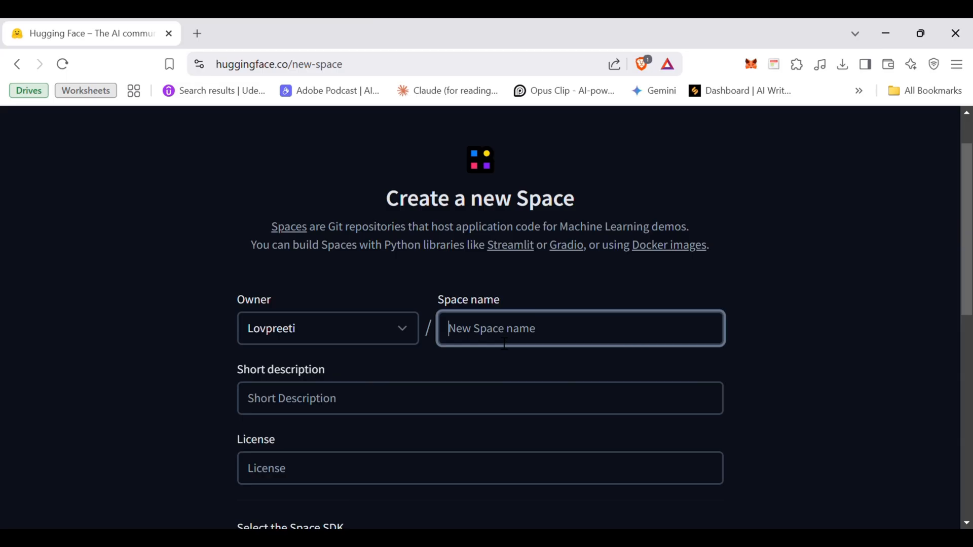
pyautogui.write('moody')
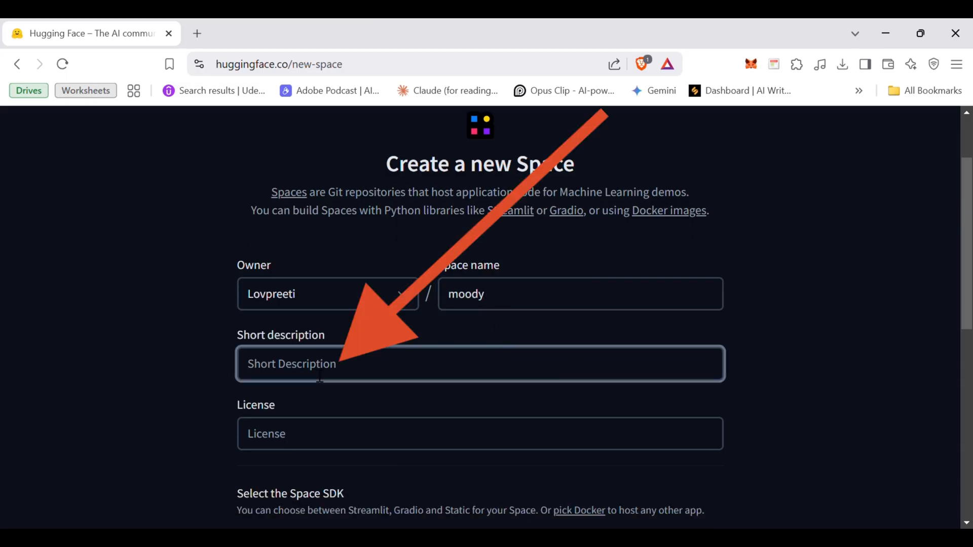
pyautogui.write('Mood')
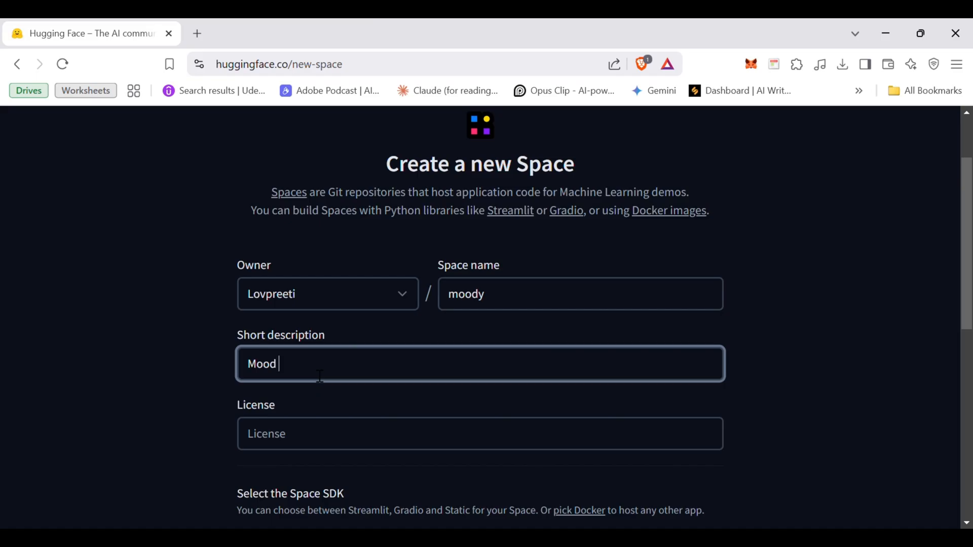
pyautogui.write('tracking calender')
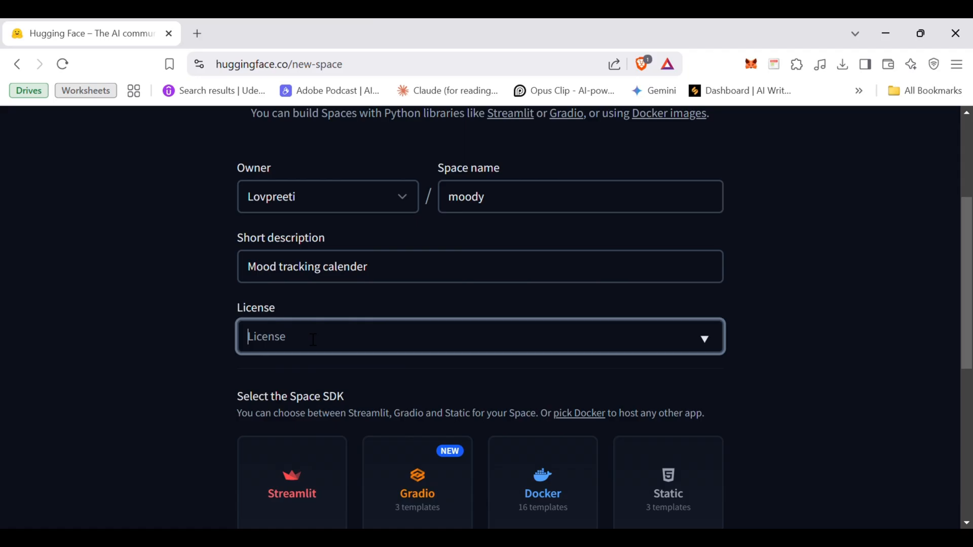
pyautogui.moveTo(392, 257)
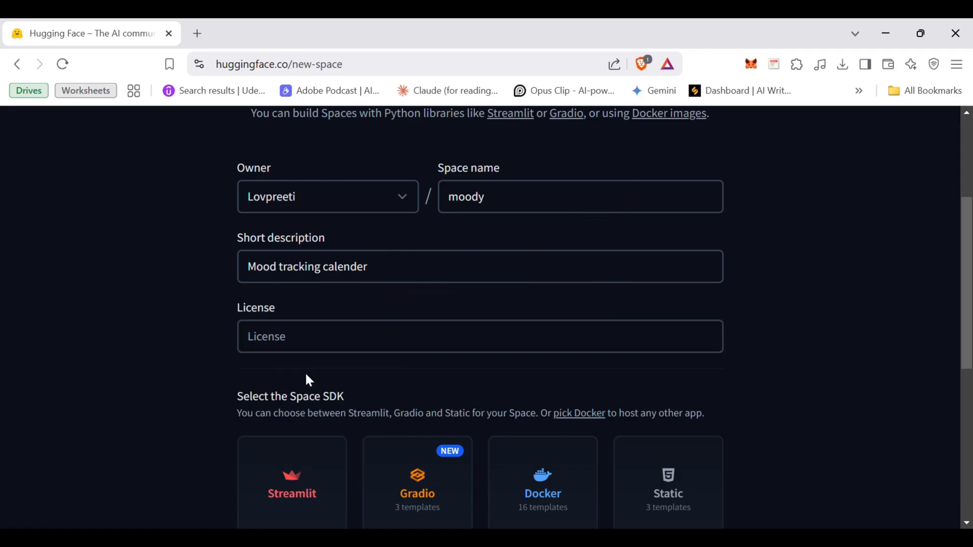
pyautogui.scroll(-3)
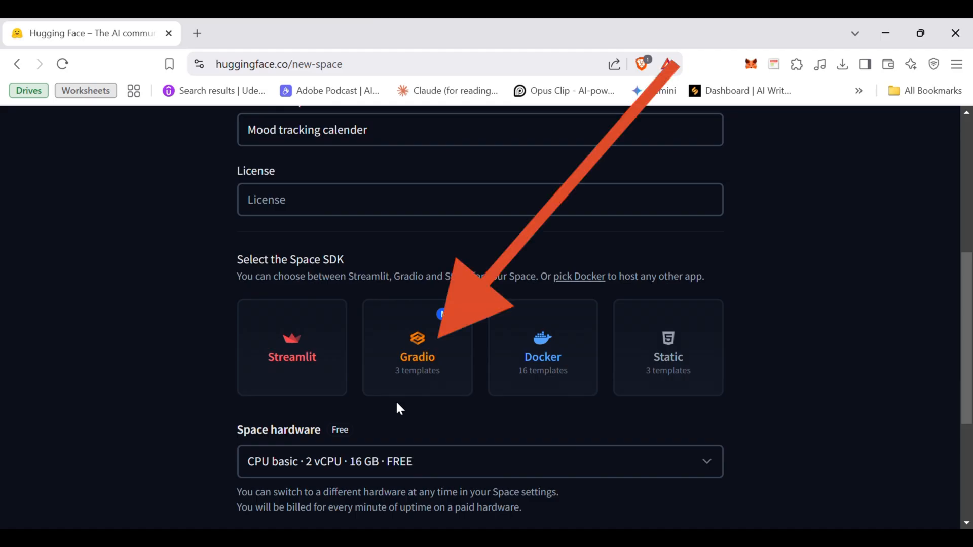
# - Choose Gradio as the SDK and select the chatbot template
pyautogui.click(416, 346)
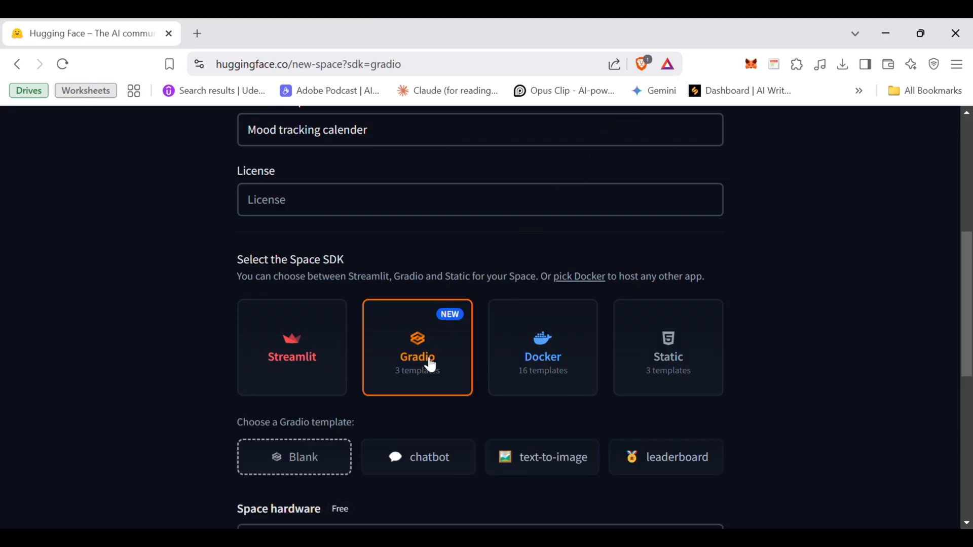
pyautogui.scroll(-3)
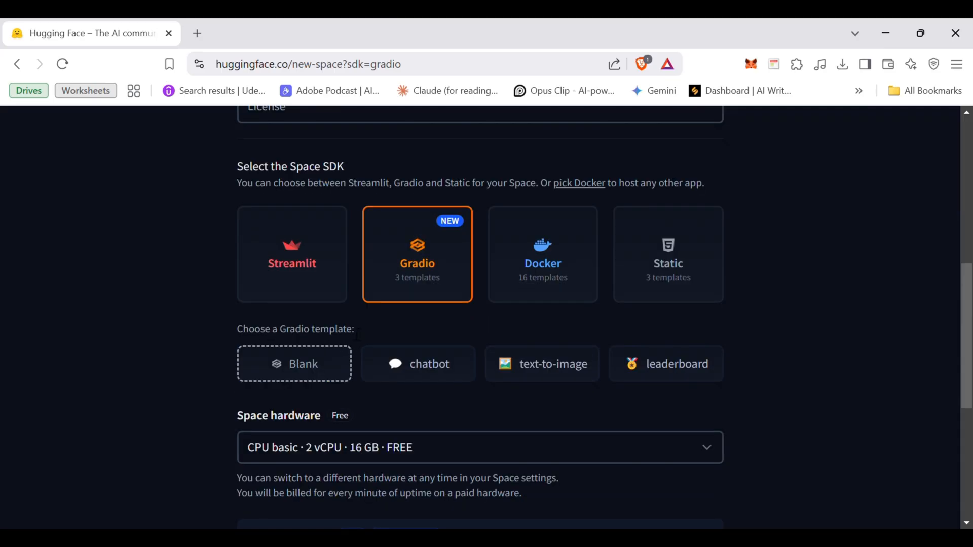
pyautogui.moveTo(314, 383)
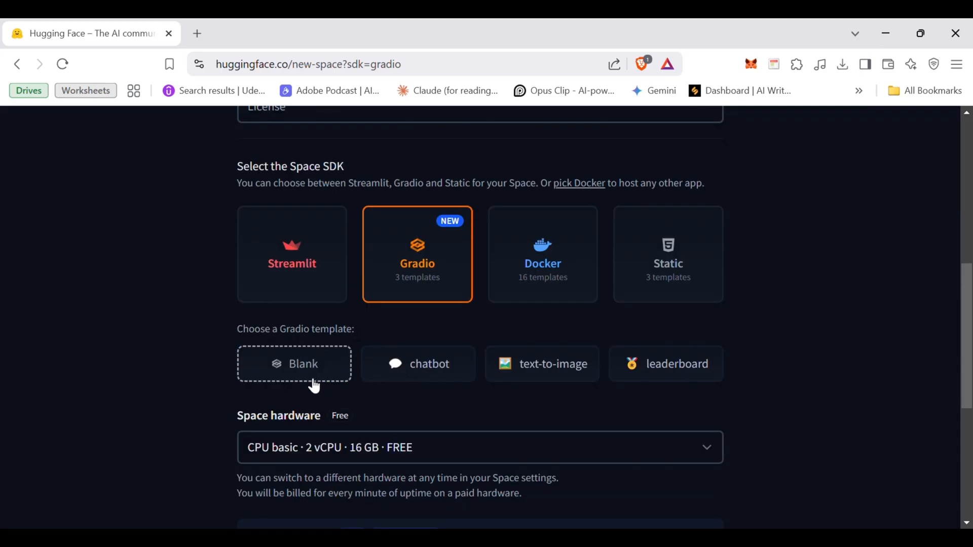
pyautogui.moveTo(512, 397)
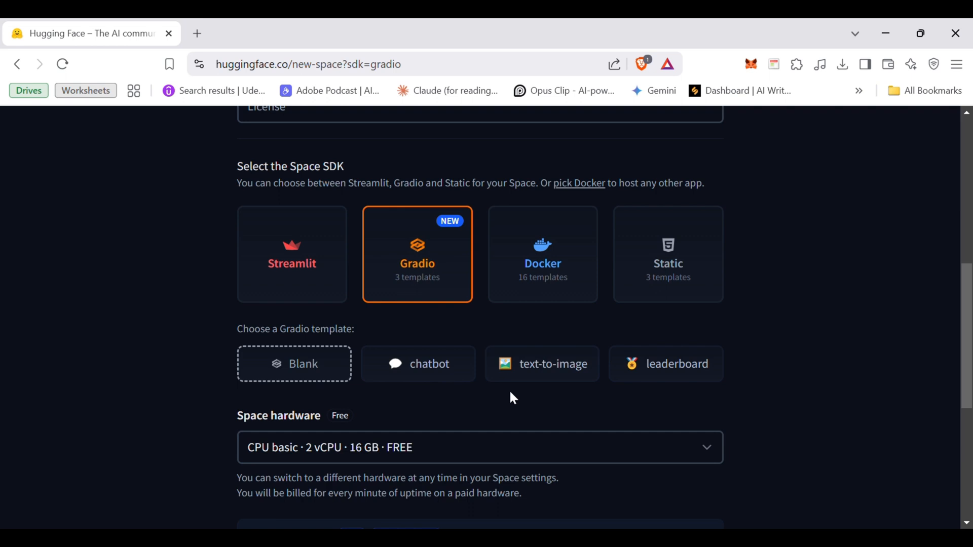
pyautogui.scroll(-3)
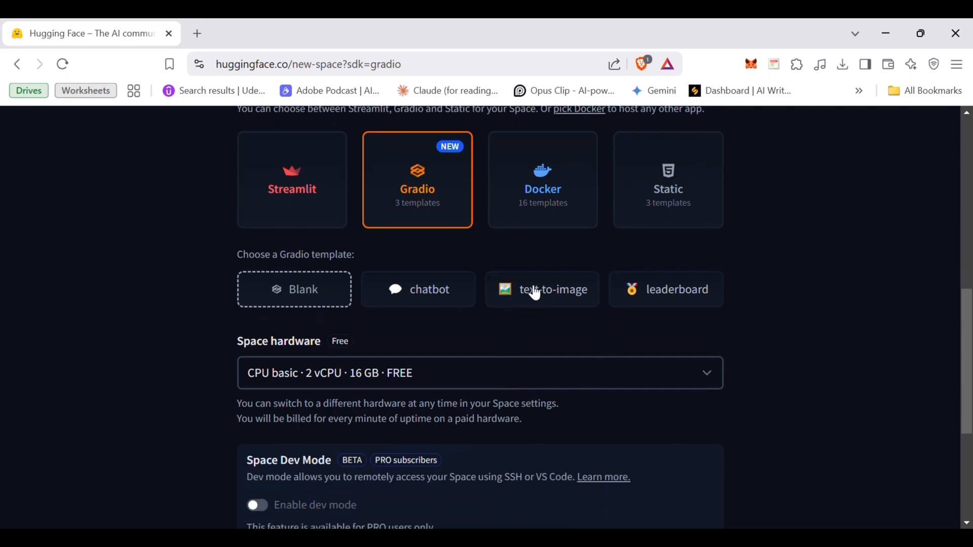
pyautogui.click(417, 289)
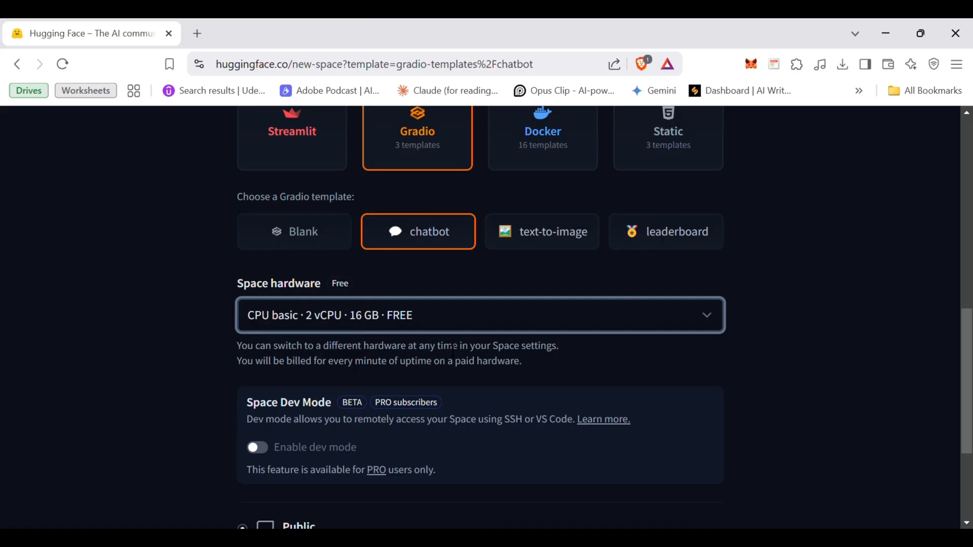
# - Set the Space's visibility to Private
pyautogui.scroll(-3)
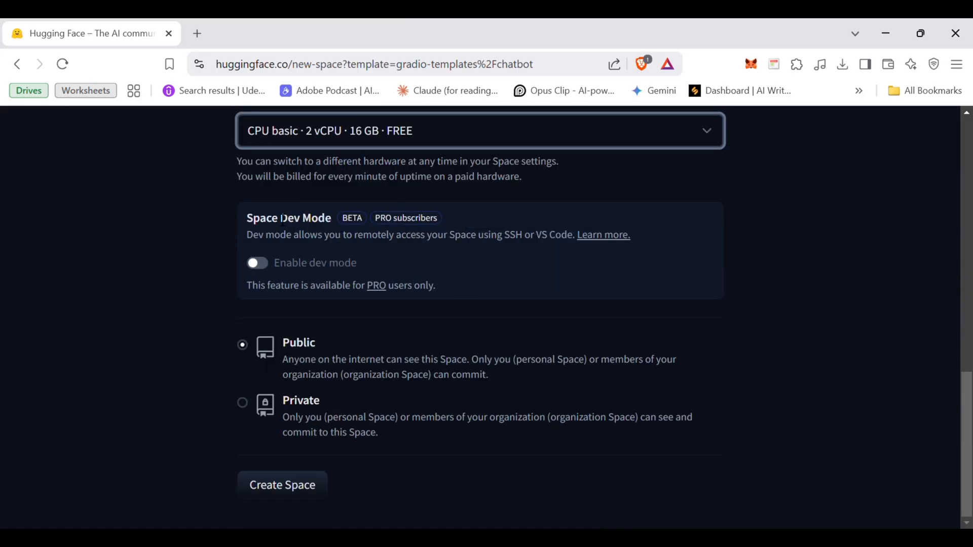
pyautogui.moveTo(453, 259)
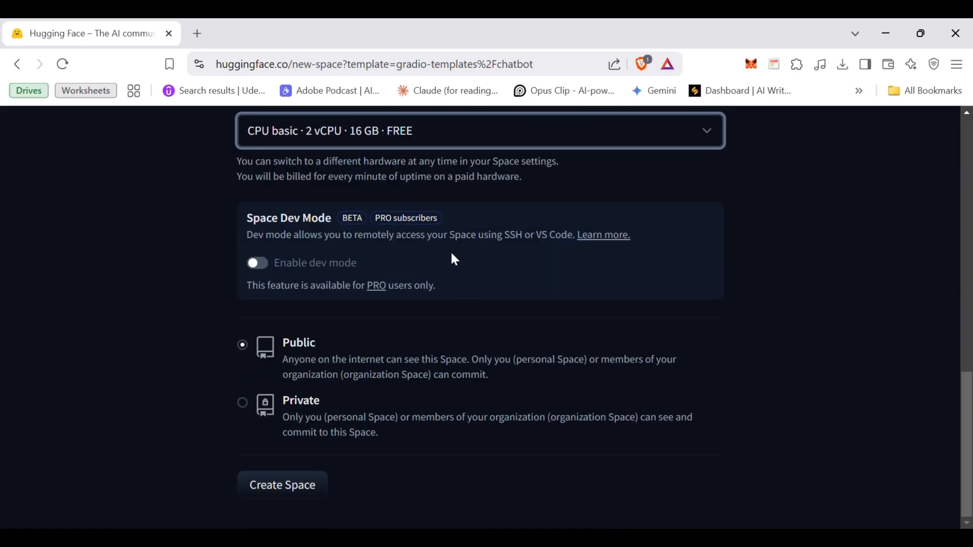
pyautogui.moveTo(614, 233)
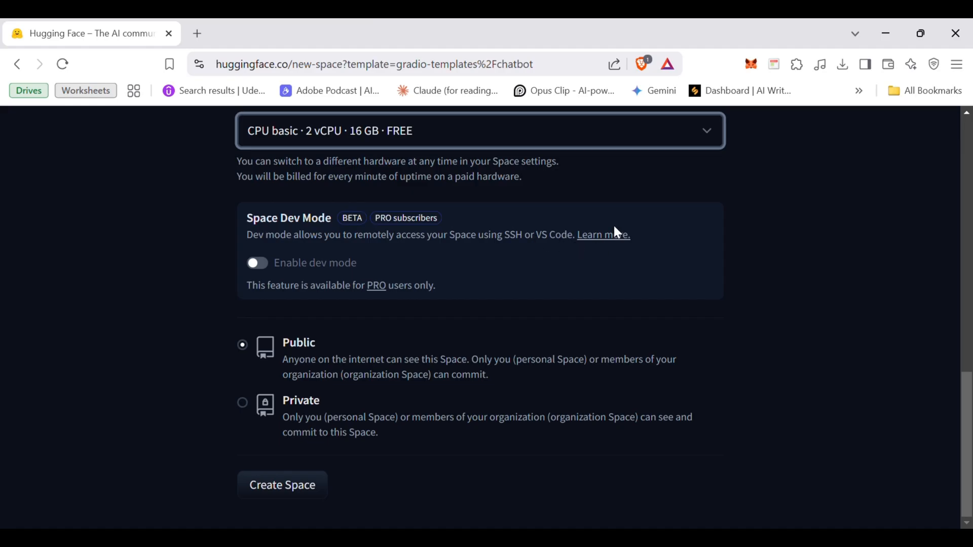
pyautogui.moveTo(266, 270)
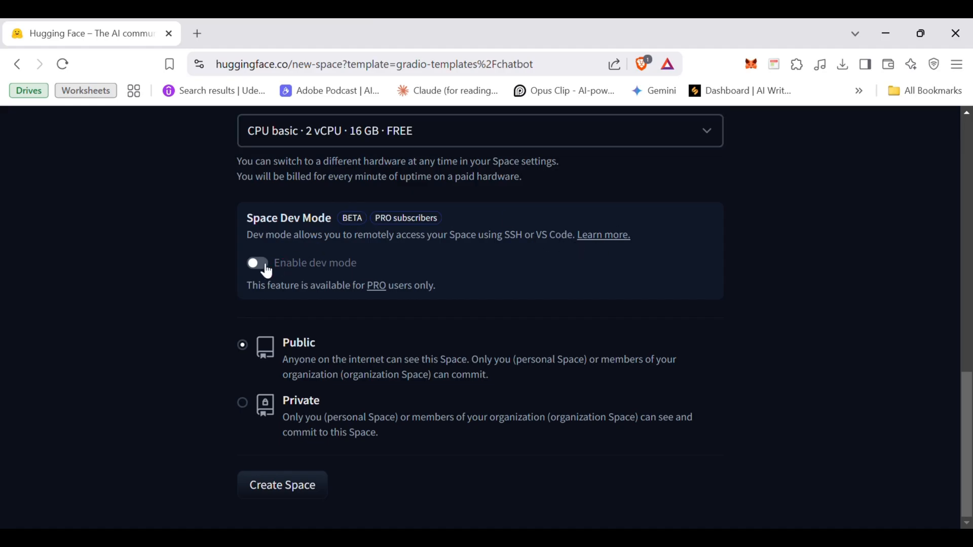
pyautogui.moveTo(333, 279)
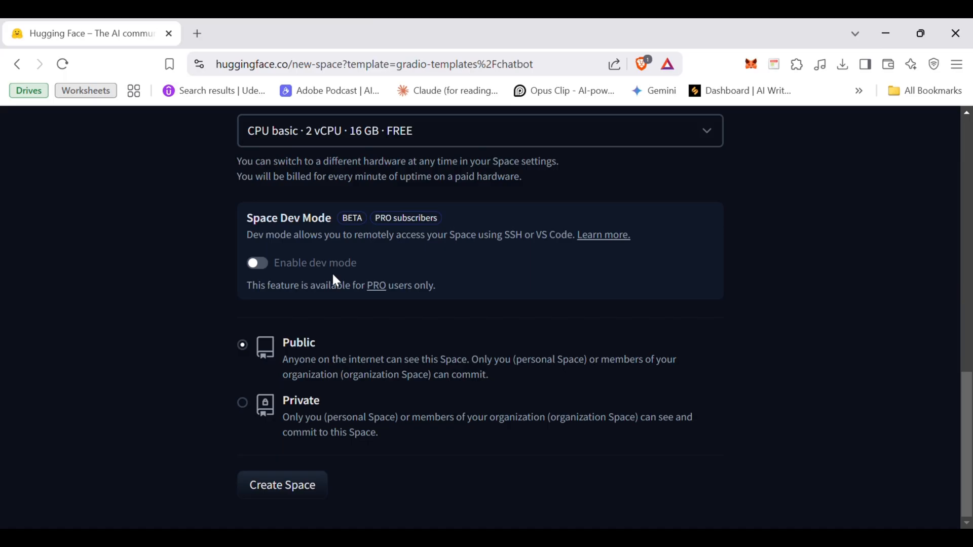
pyautogui.moveTo(244, 409)
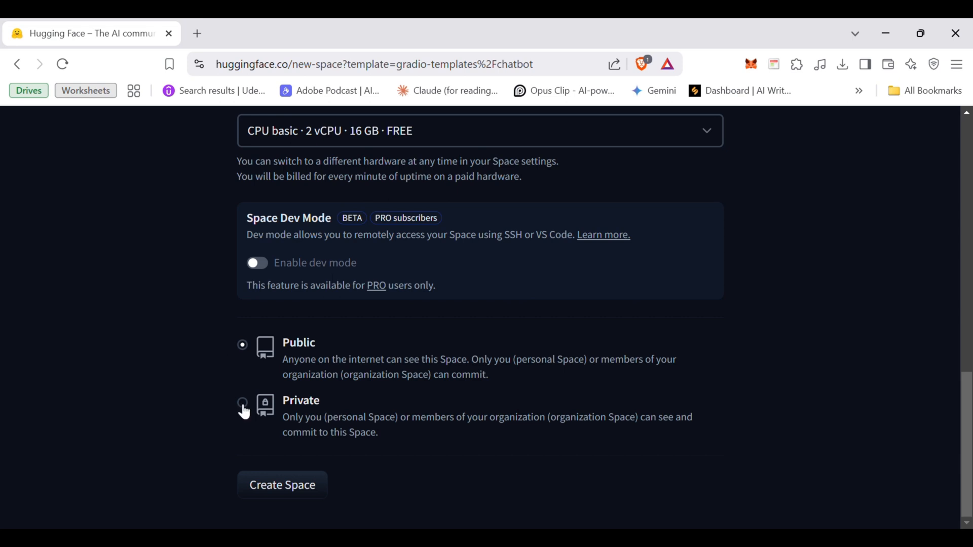
pyautogui.click(242, 403)
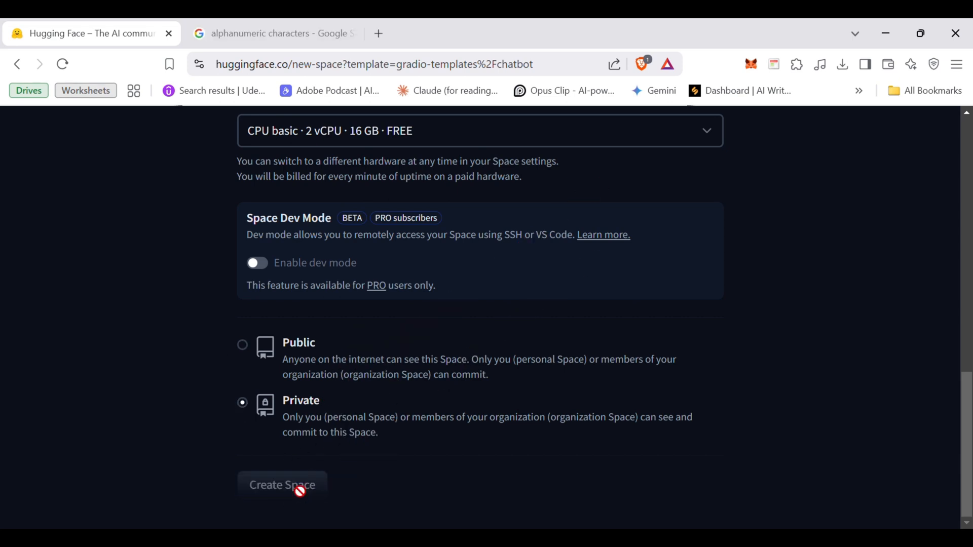
# - Create the Space and switch its logs to the Container startup output
pyautogui.click(282, 485)
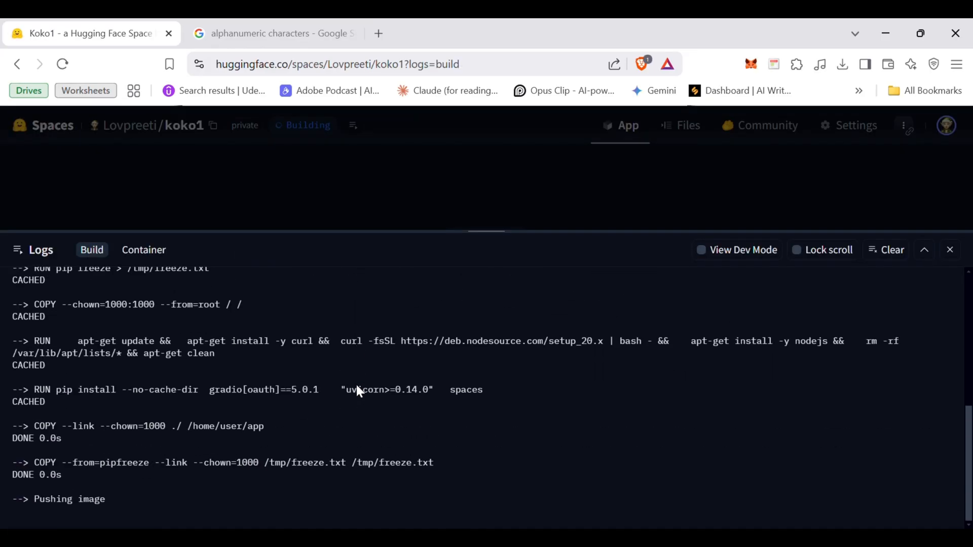
pyautogui.click(143, 250)
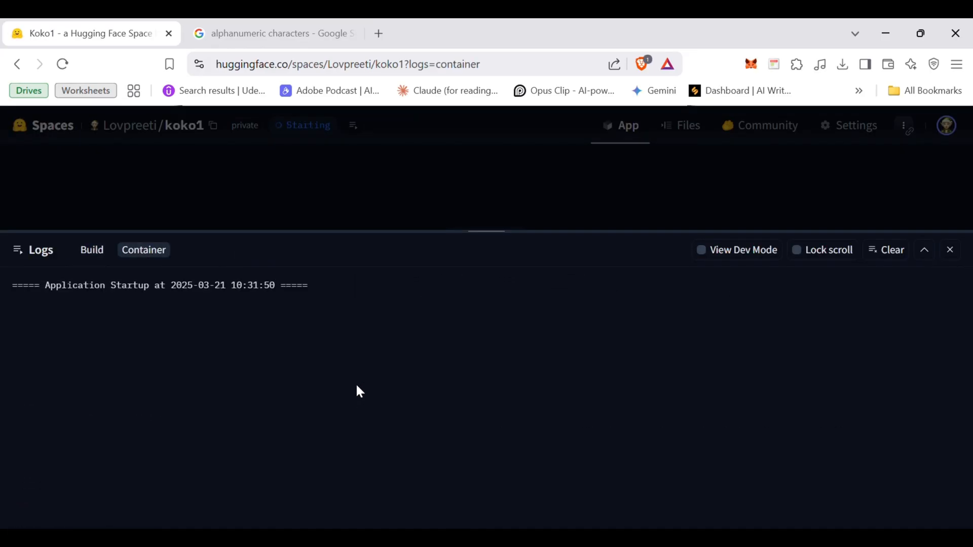